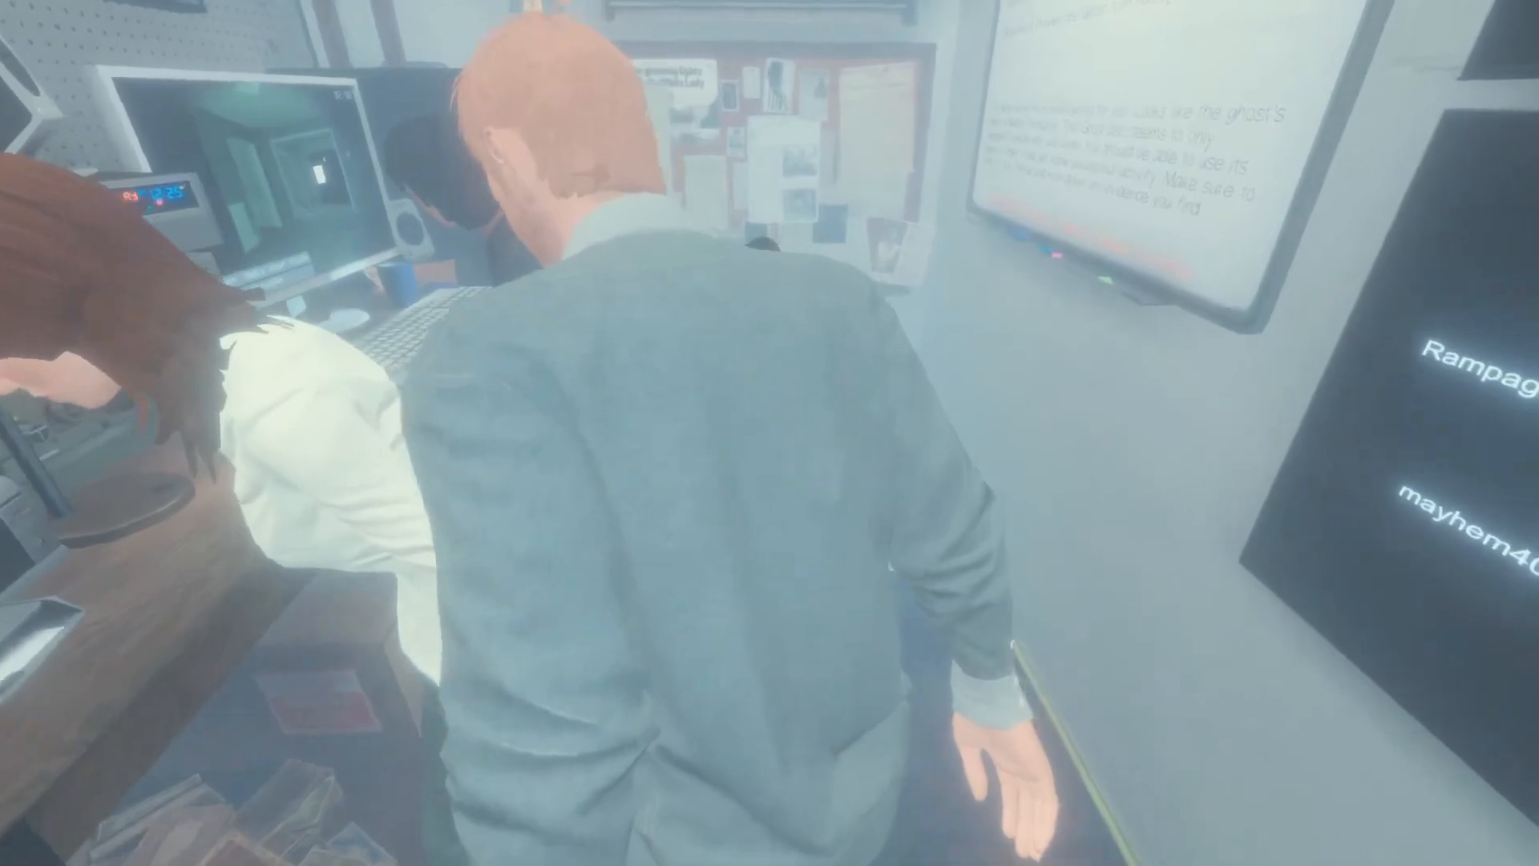
pyautogui.moveTo(769, 433)
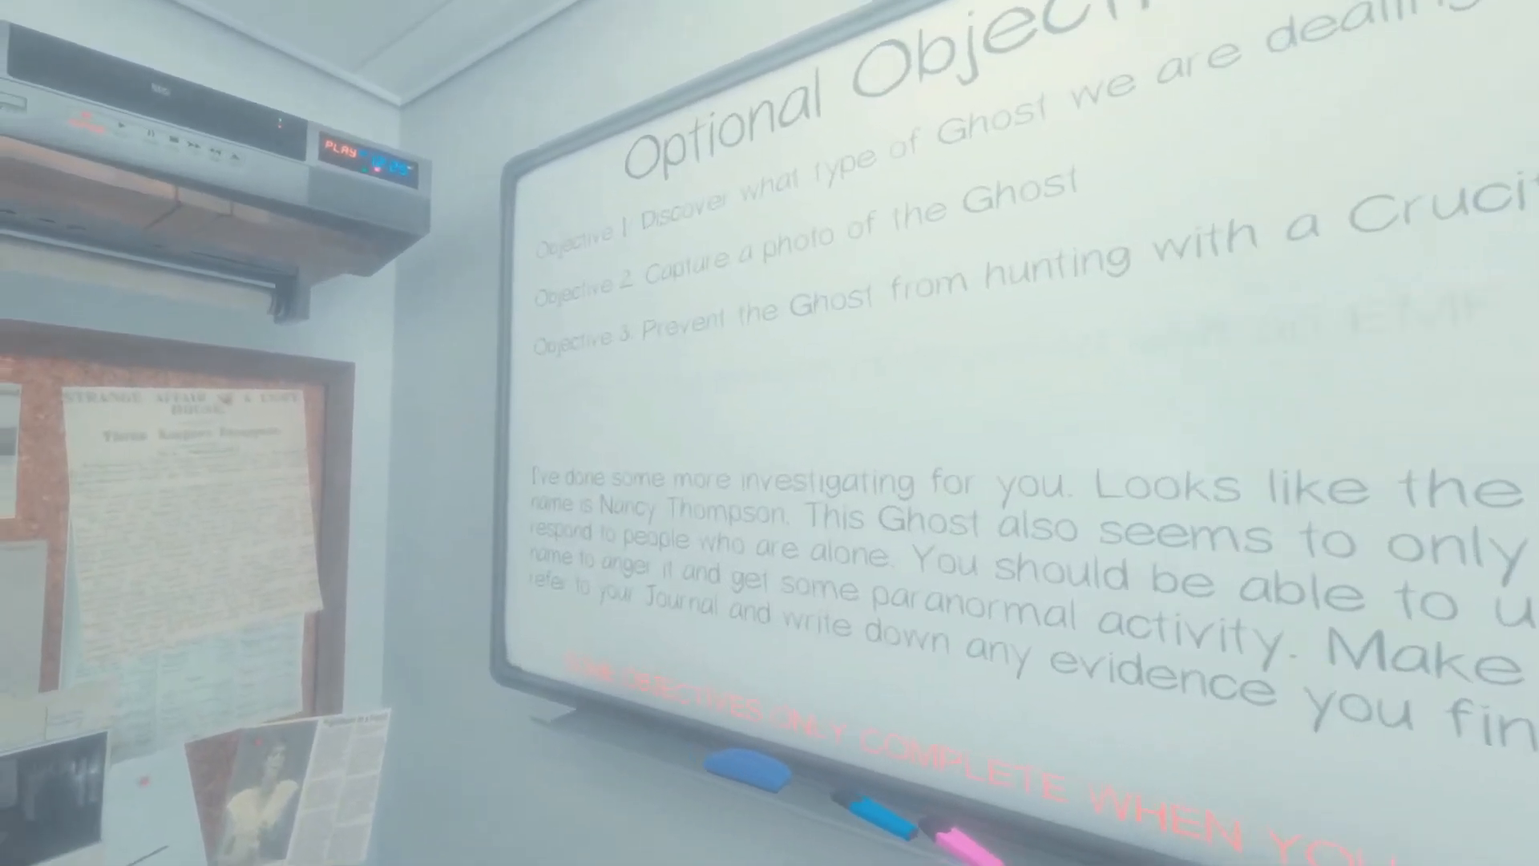